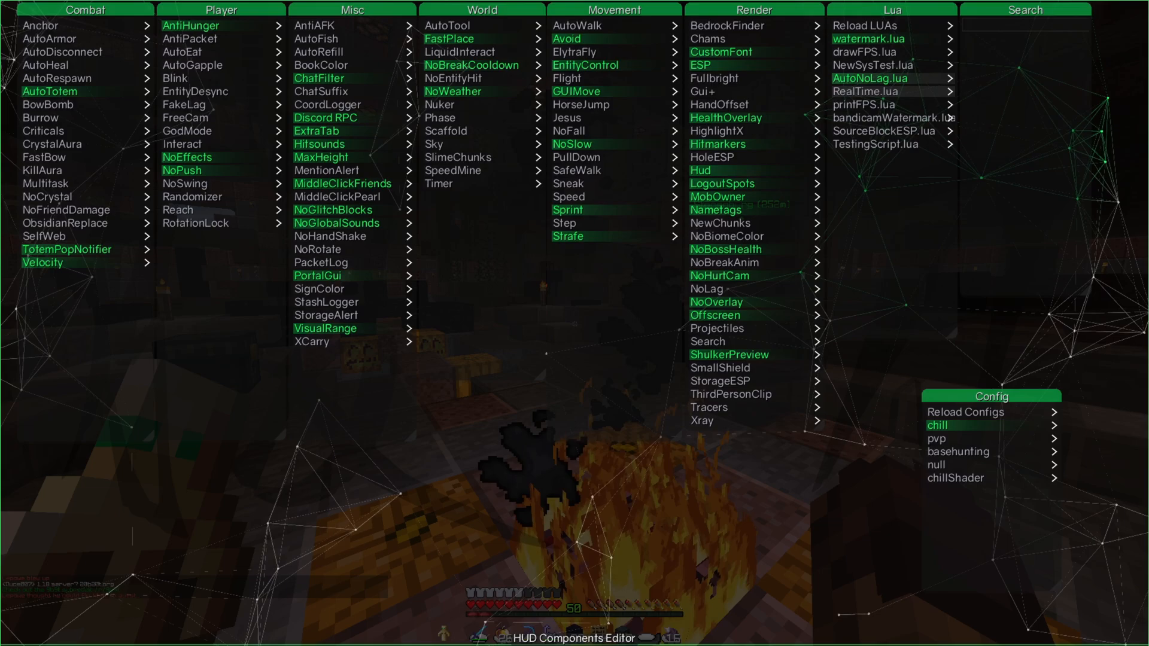
# Close the green ClickGUI menu, leaving SourceBlockESP.lua, AutoNoLag.lua, Velocity and NoWeather active.
pyautogui.click(869, 78)
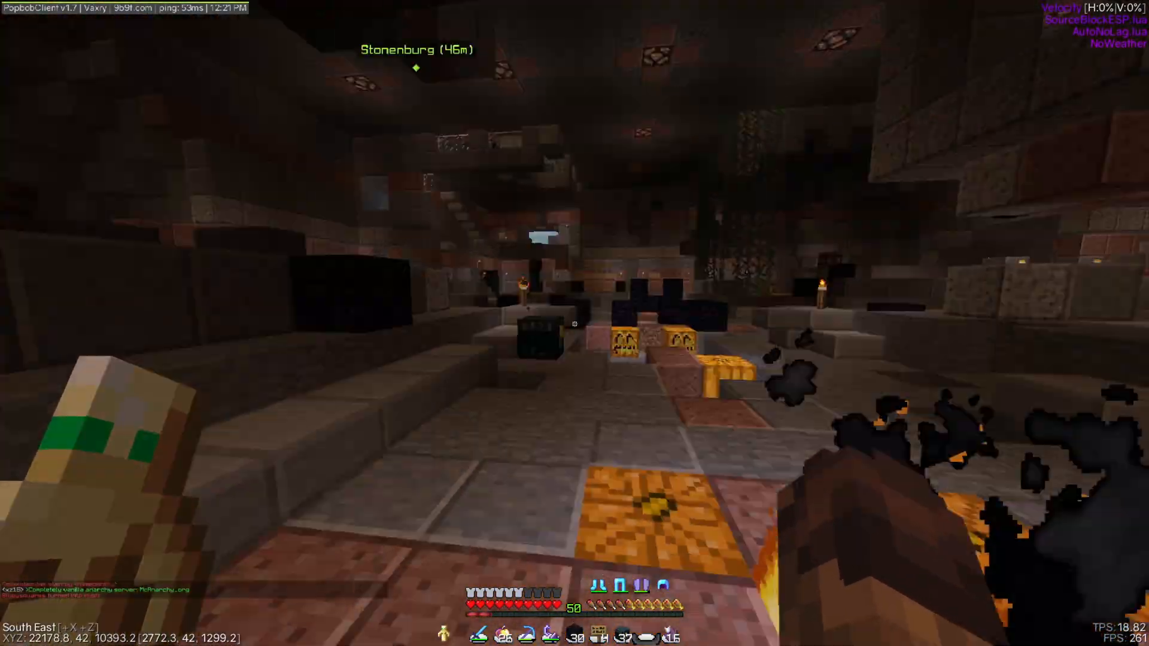
# Turn off SourceBlockESP.lua, keeping Velocity, AutoNoLag.lua and NoWeather enabled in third-person view.
pyautogui.press('RightShift')
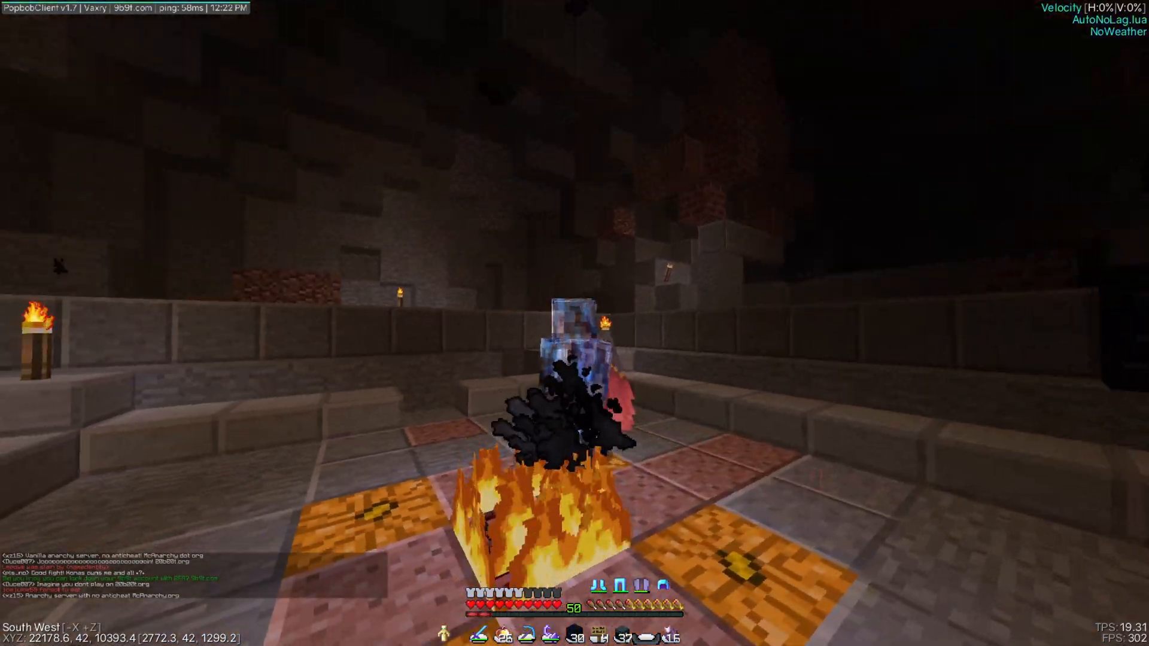
# Reopen the ClickGUI and switch its theme colour from green to orange.
pyautogui.press('Tab')
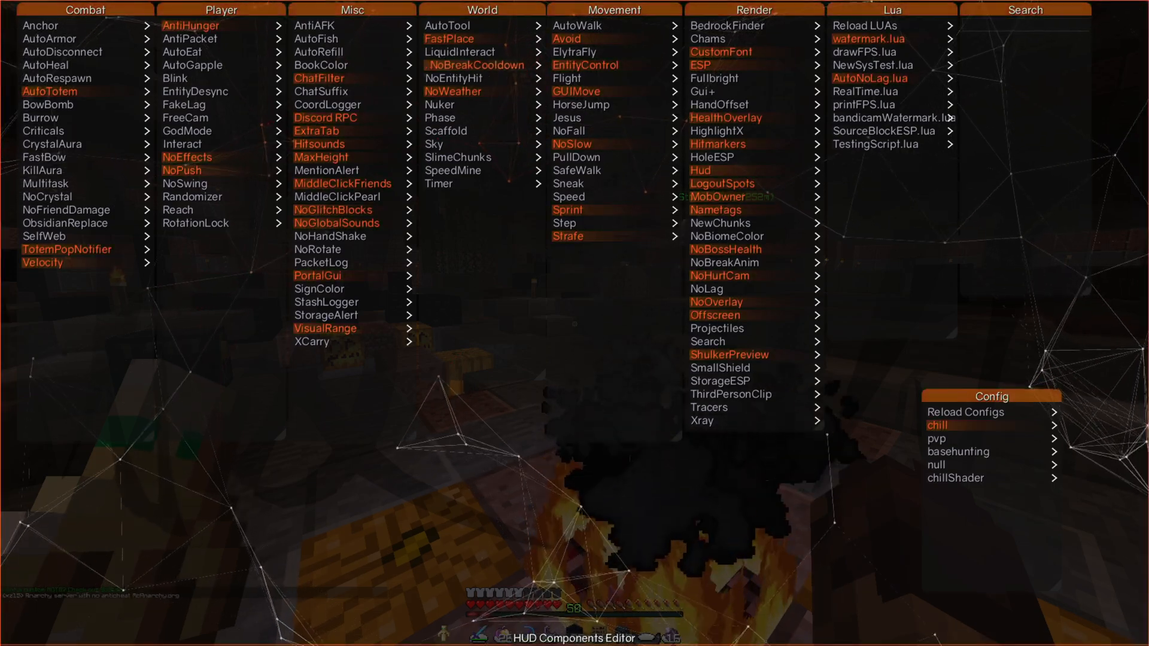
# Apply the pink GUI theme, load chillShader config, and set ESP Style to Simplified.
pyautogui.press('escape')
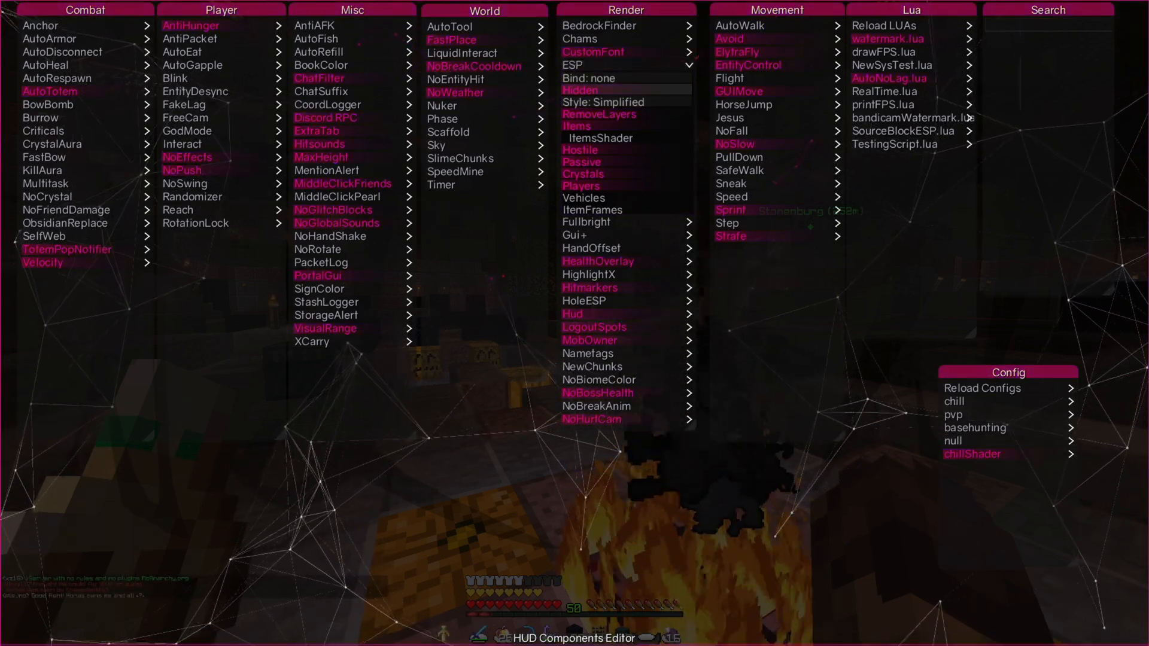
# Close the ClickGUI and view the cave lit by the chillShader's warm tones.
pyautogui.press('escape')
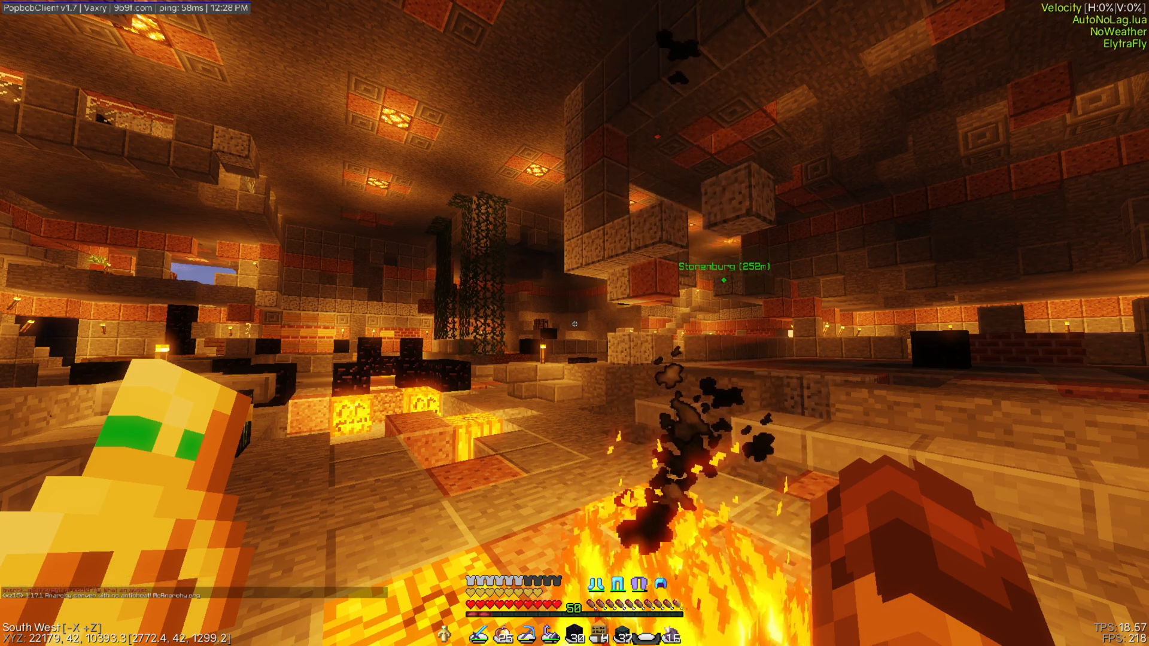